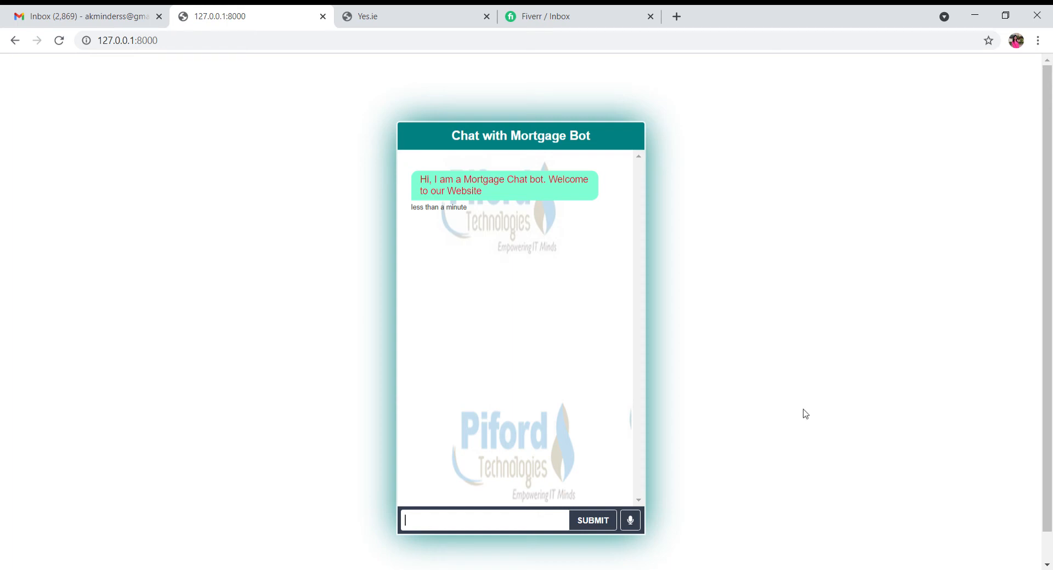
mouse_move(673, 202)
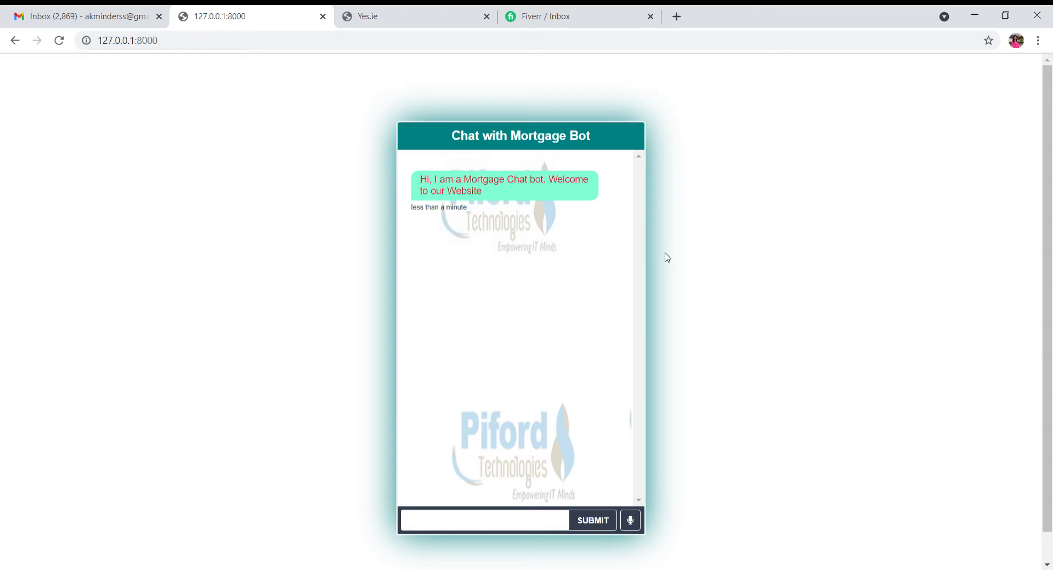
Greet the bot with 'hi', start its questions, and choose First Time Buyer (FTB)
click(483, 520)
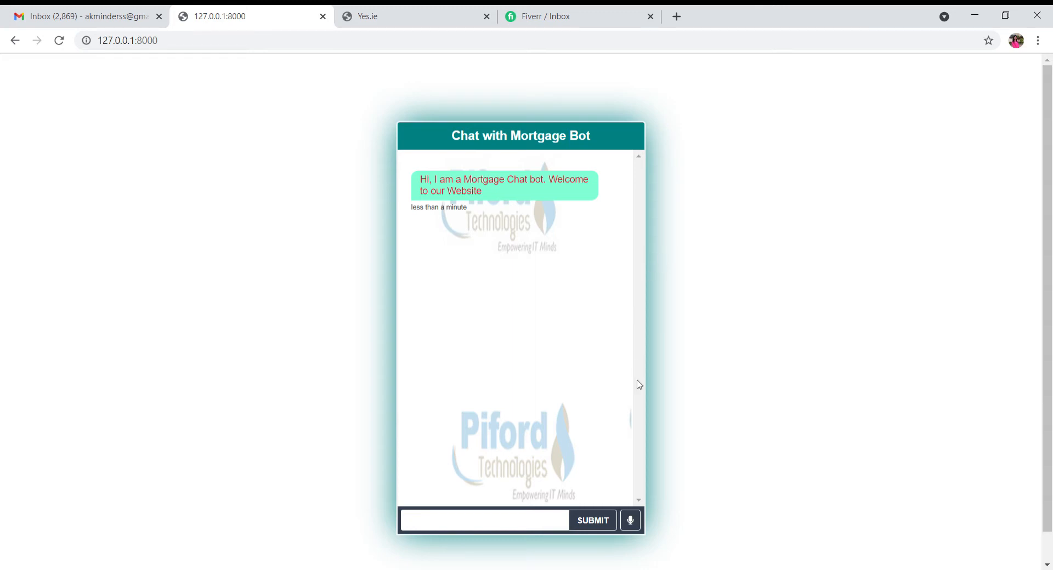
click(592, 521)
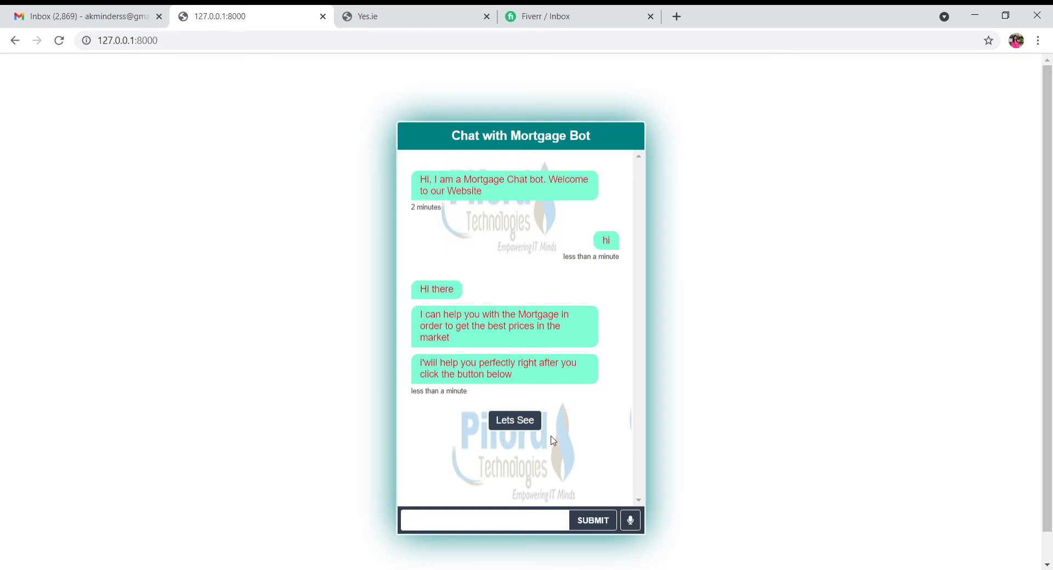
click(514, 420)
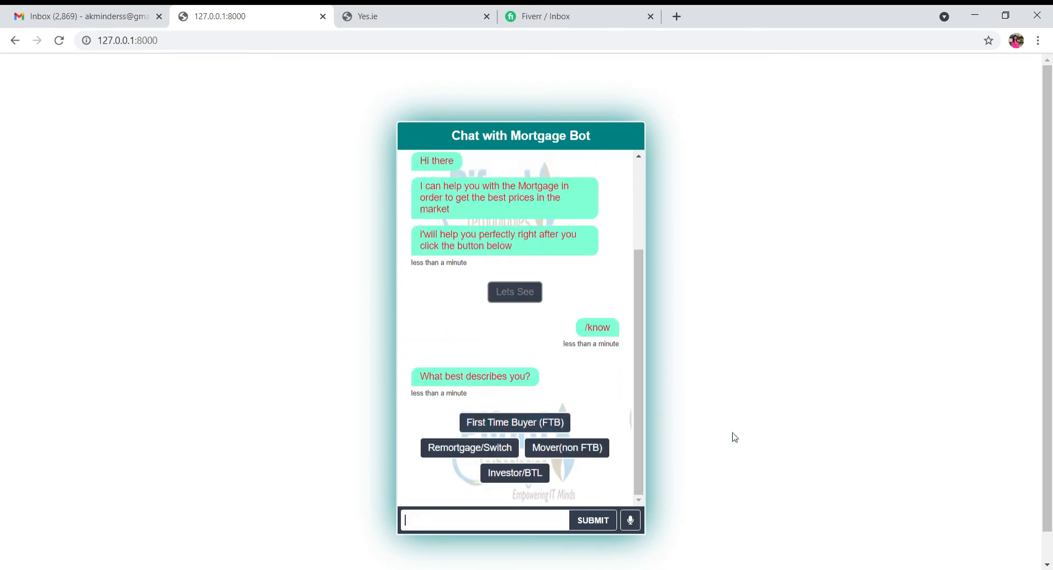
mouse_move(482, 395)
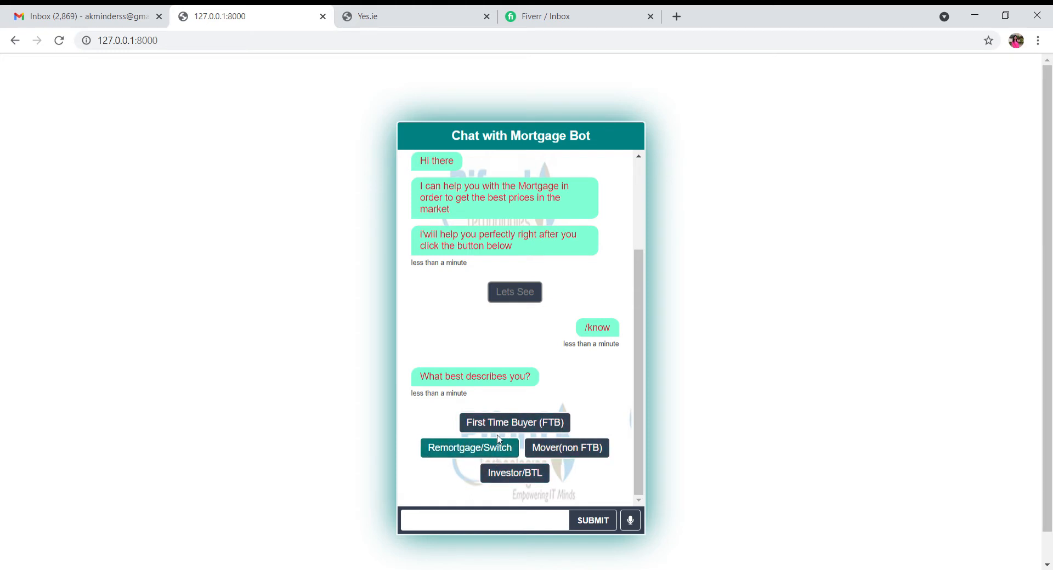
mouse_move(529, 429)
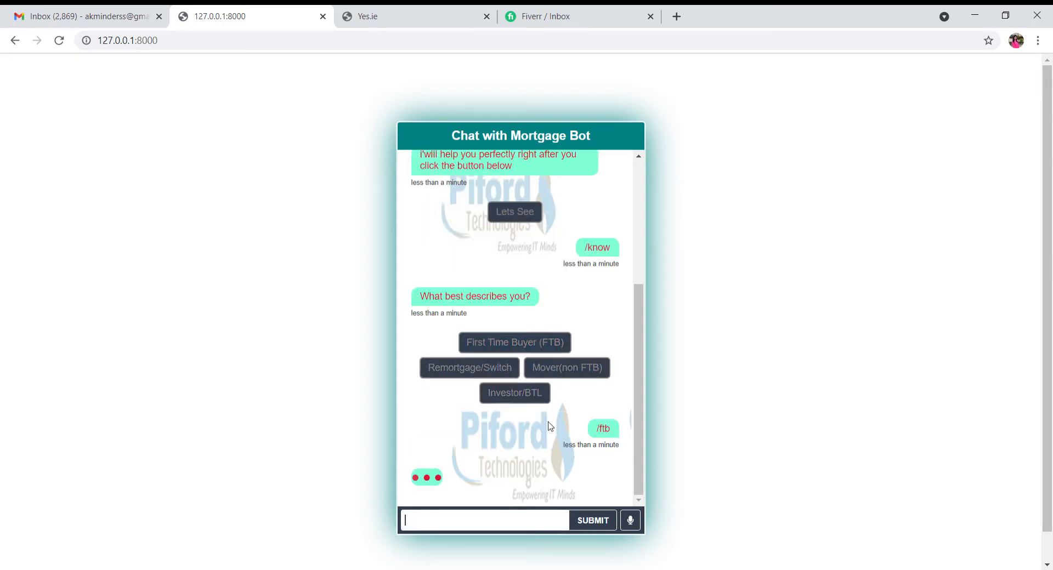
Answer 'I have an idea about the value of Property' to the property-value question
click(515, 342)
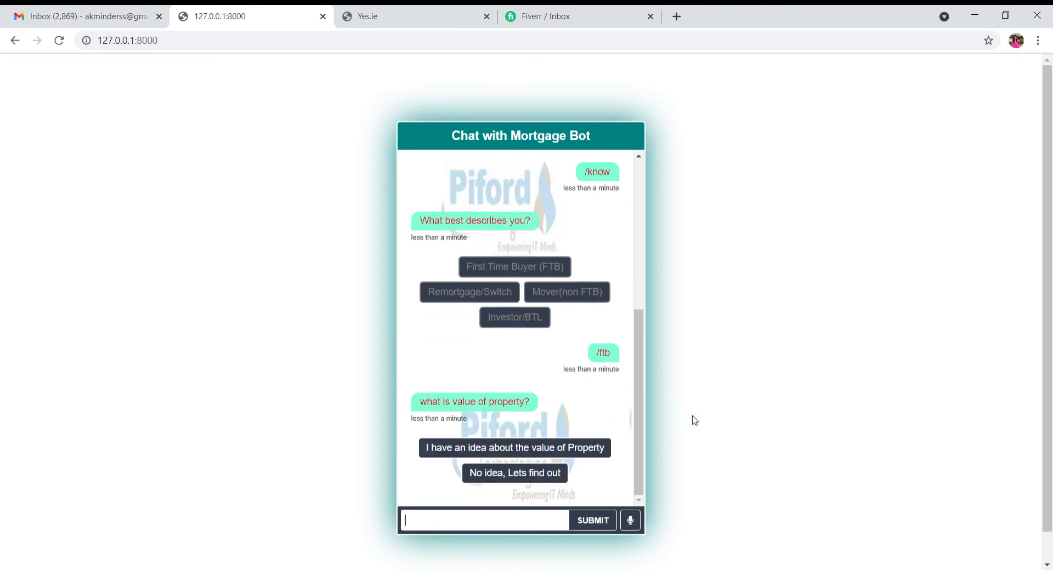
mouse_move(501, 303)
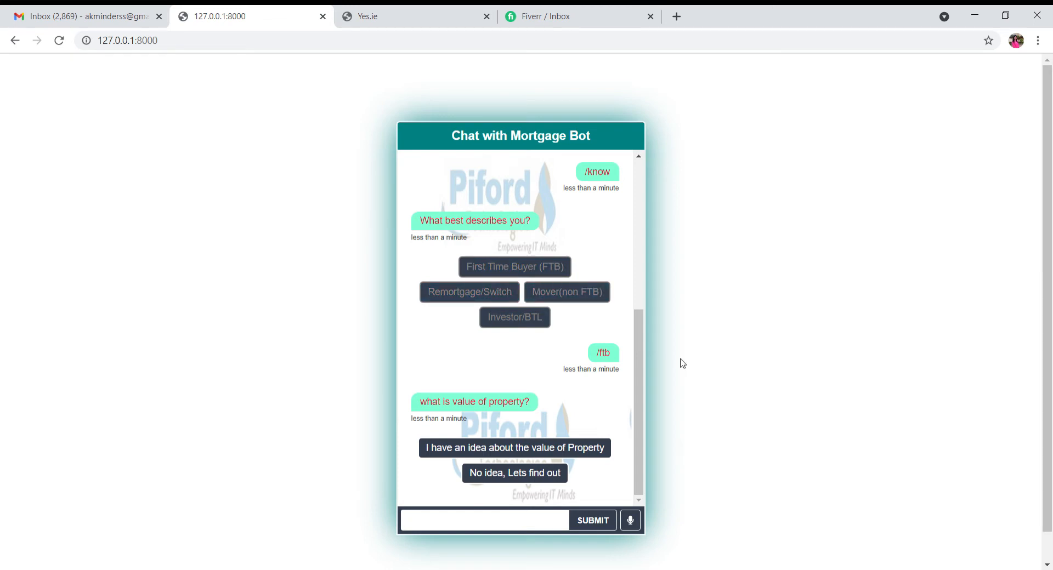
mouse_move(538, 415)
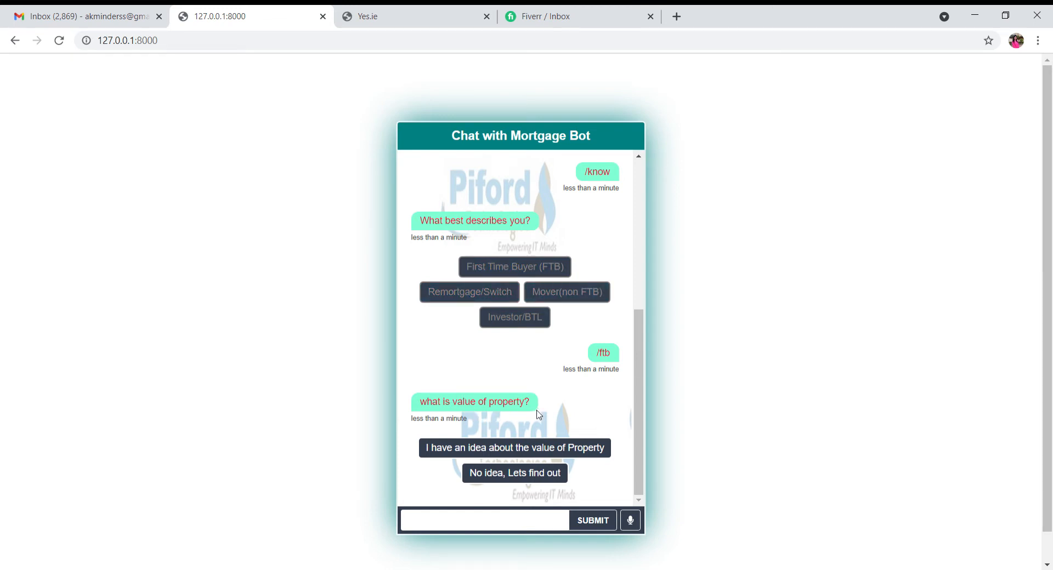
mouse_move(470, 451)
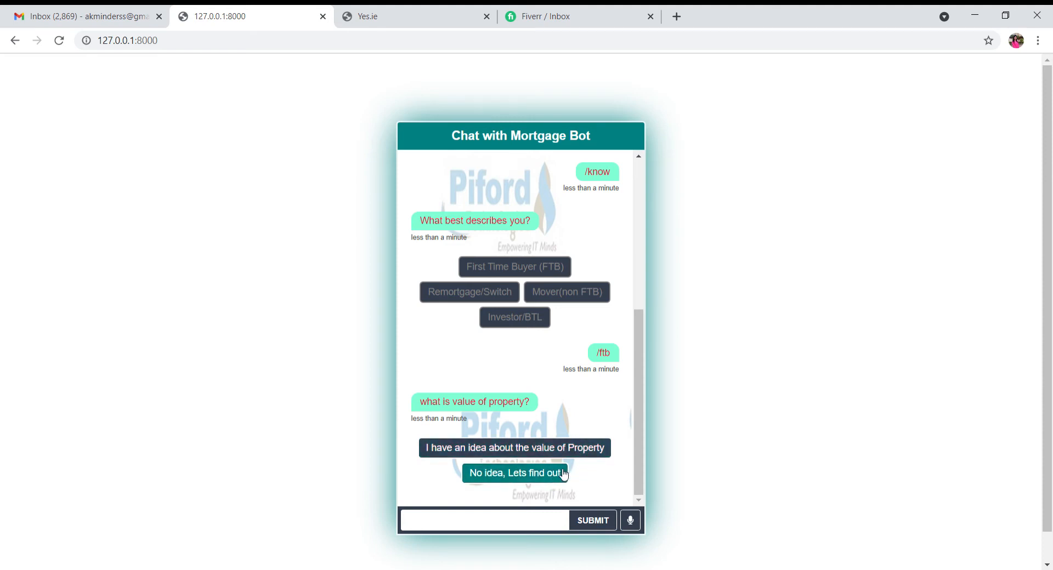
mouse_move(569, 452)
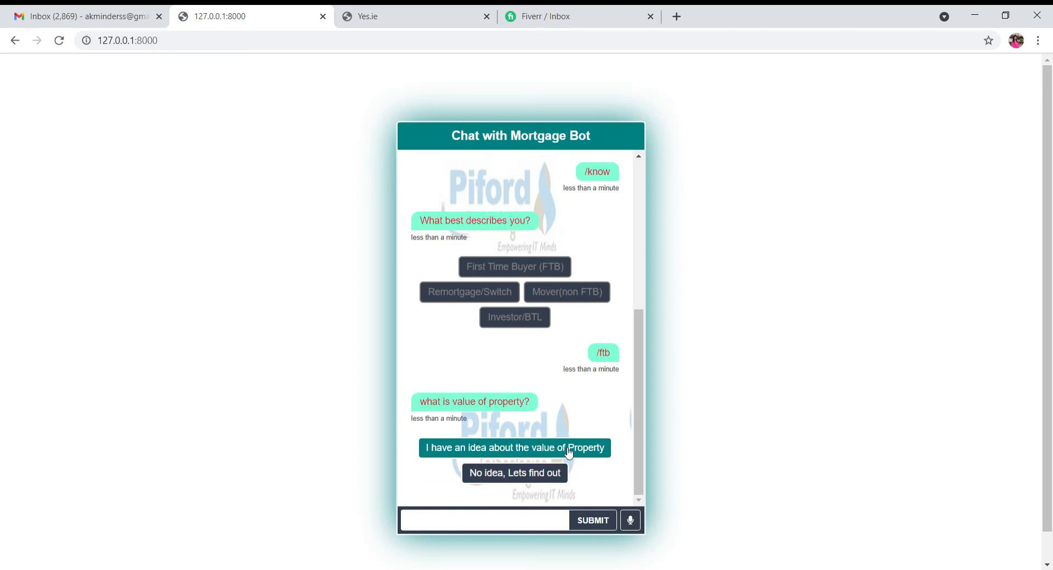
mouse_move(514, 458)
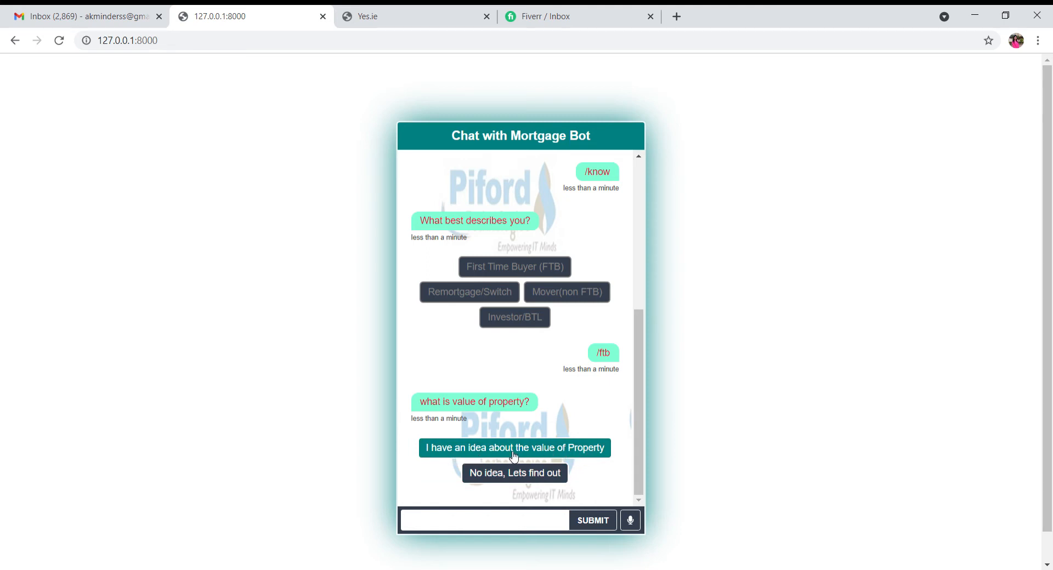
click(483, 521)
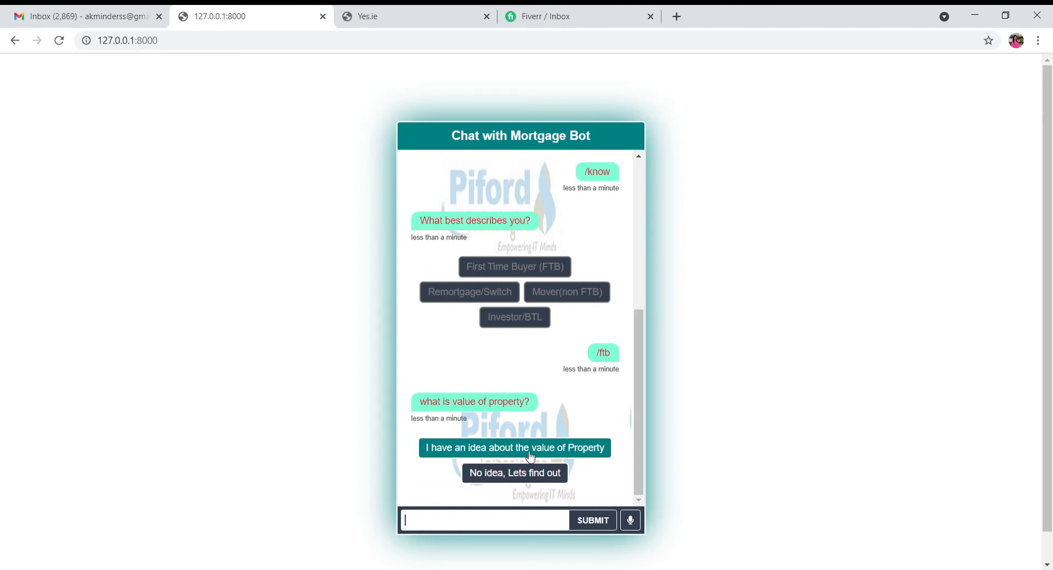
click(515, 448)
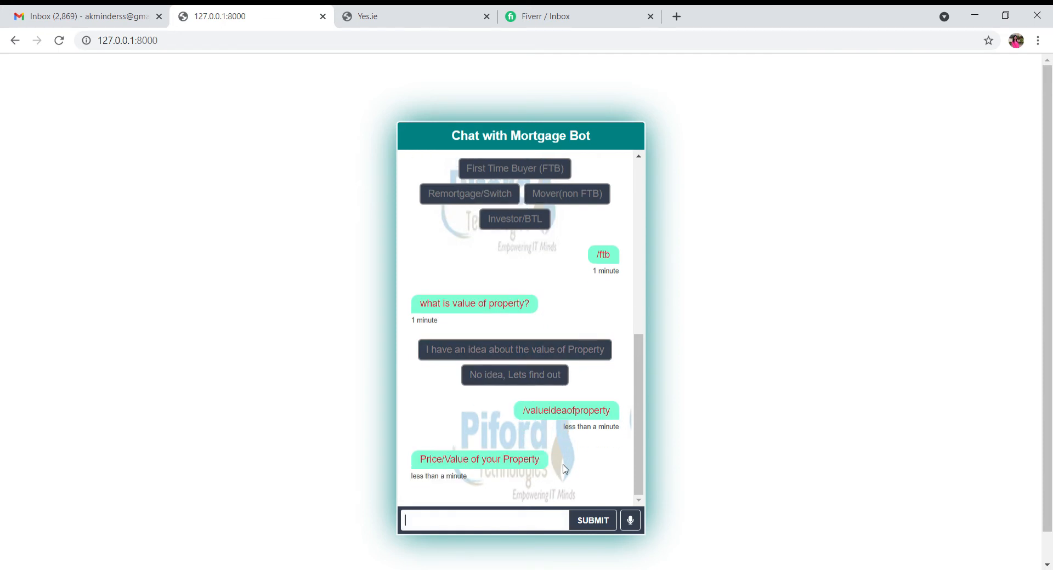
mouse_move(510, 483)
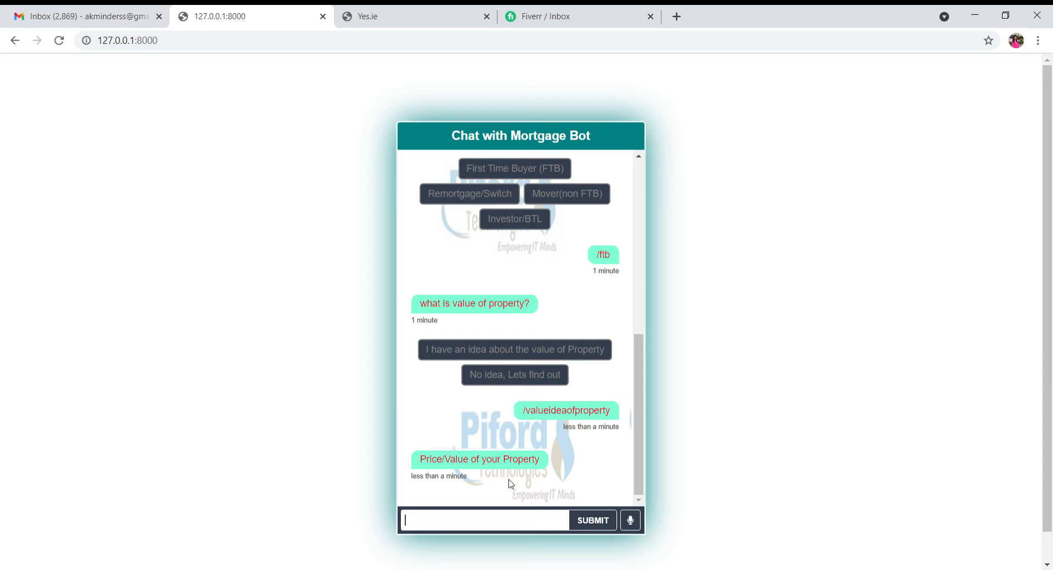
Submit a property value of $12000 to the bot
text($)
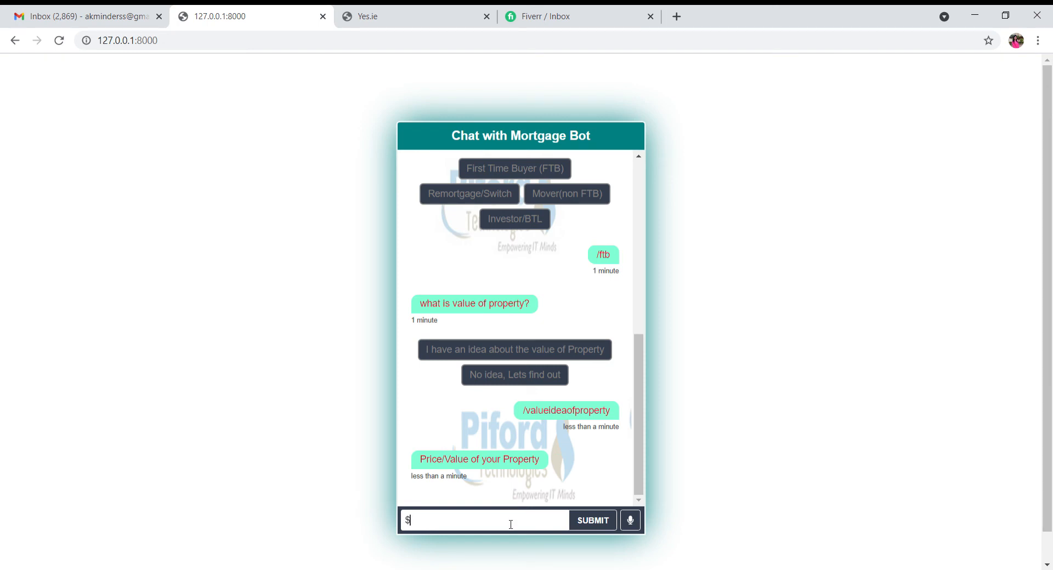
text(12000)
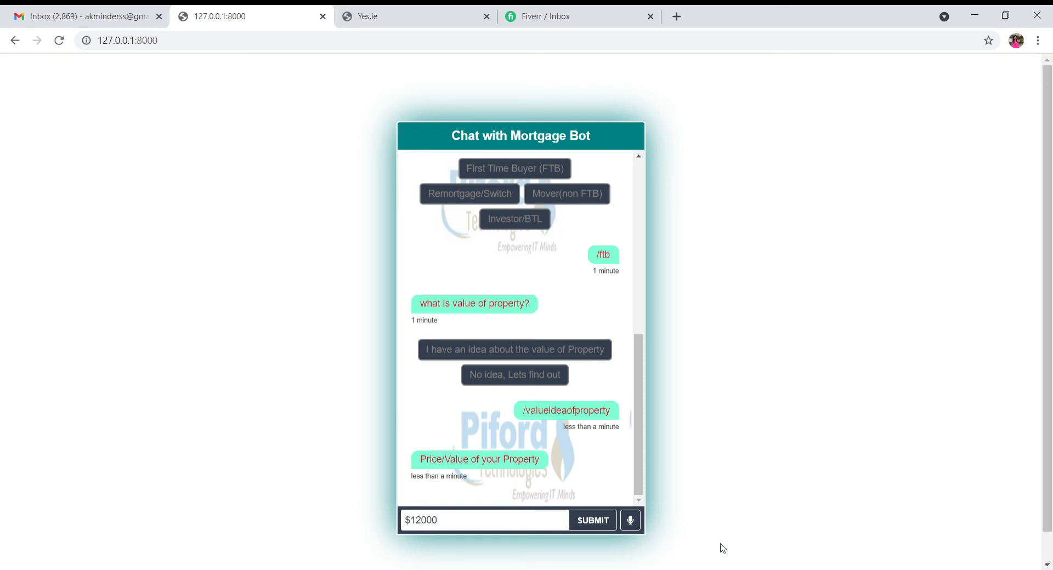
click(593, 520)
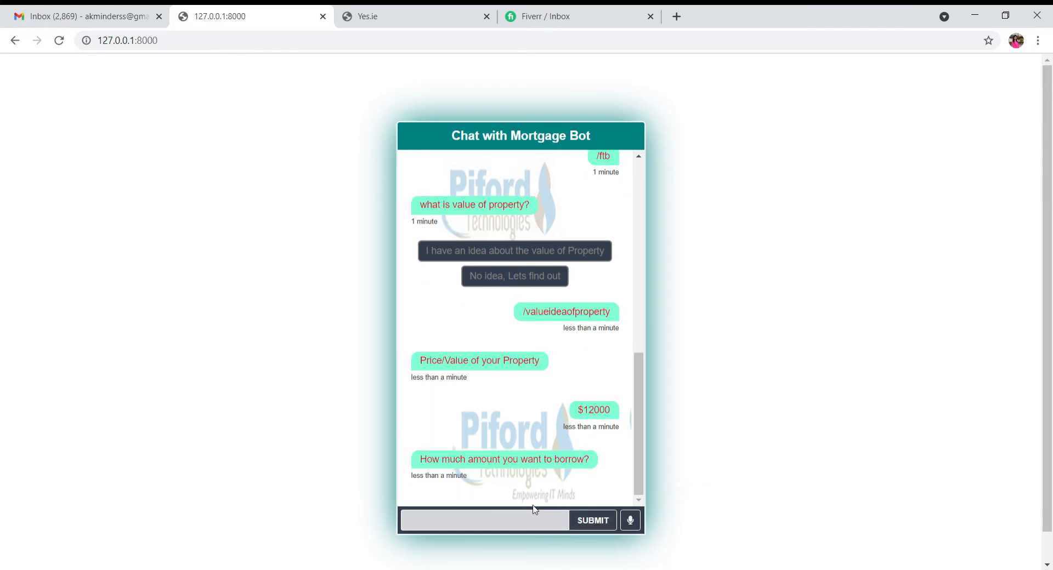
Answer $3000 to borrow and a 1-year repayment term, then view the $3000 maximum
click(485, 521)
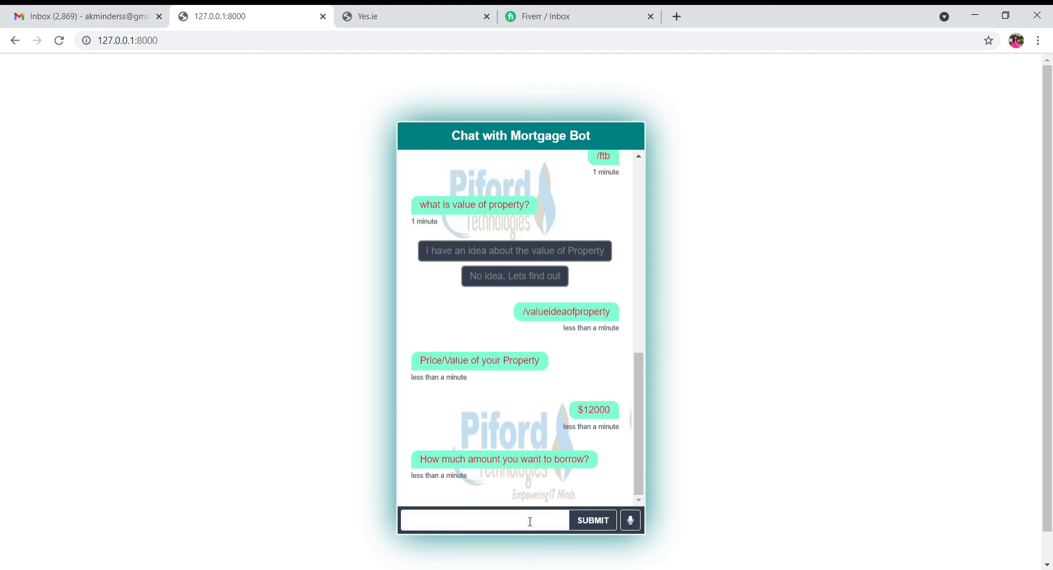
text($3)
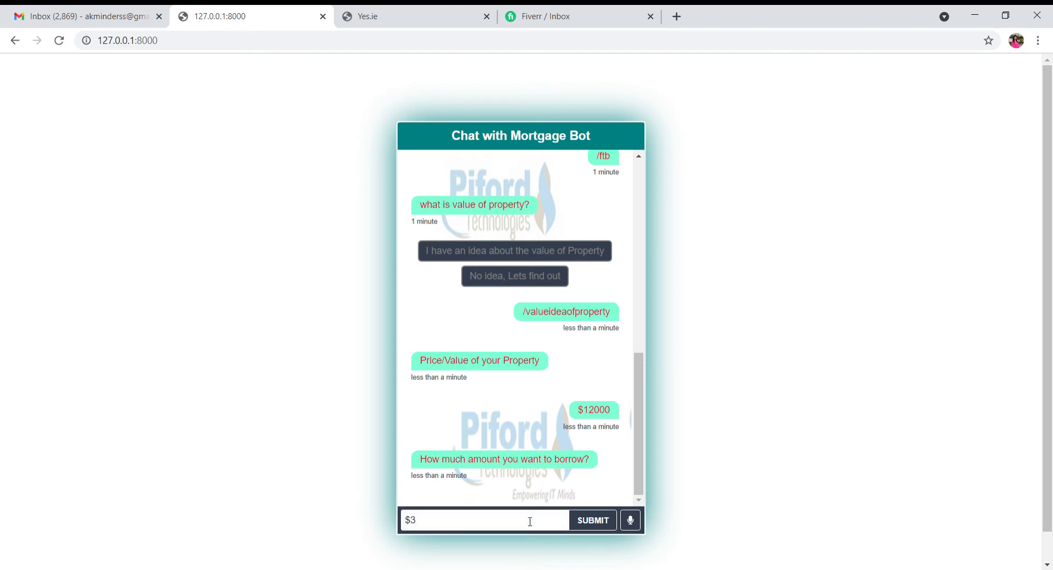
click(592, 521)
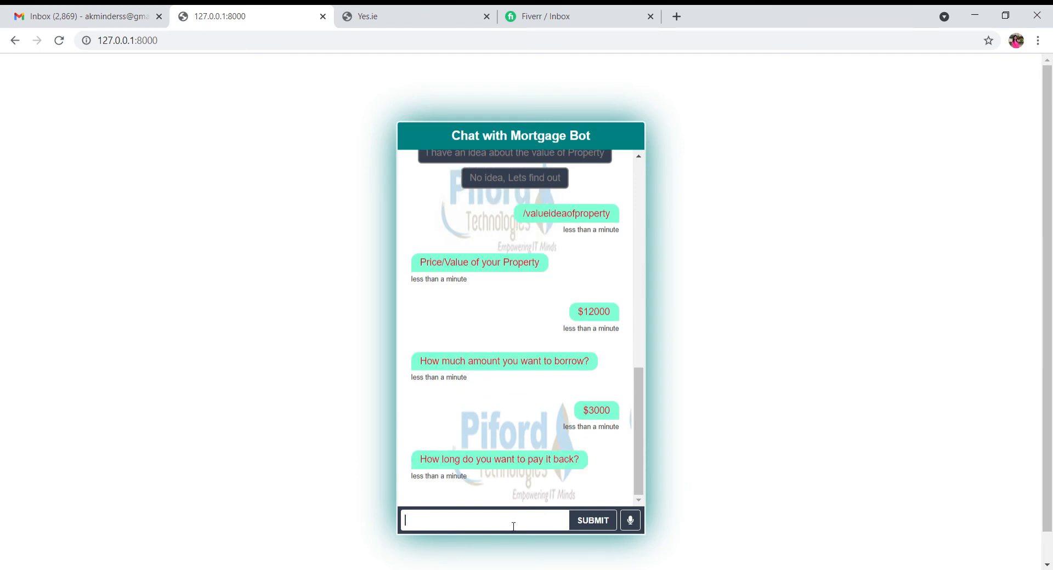
text(1 ye)
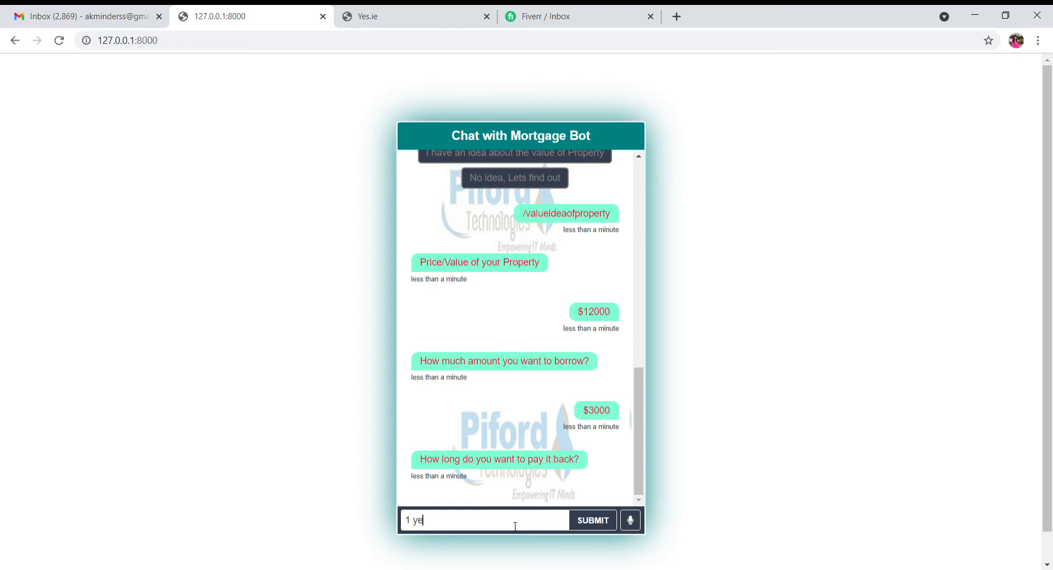
click(593, 521)
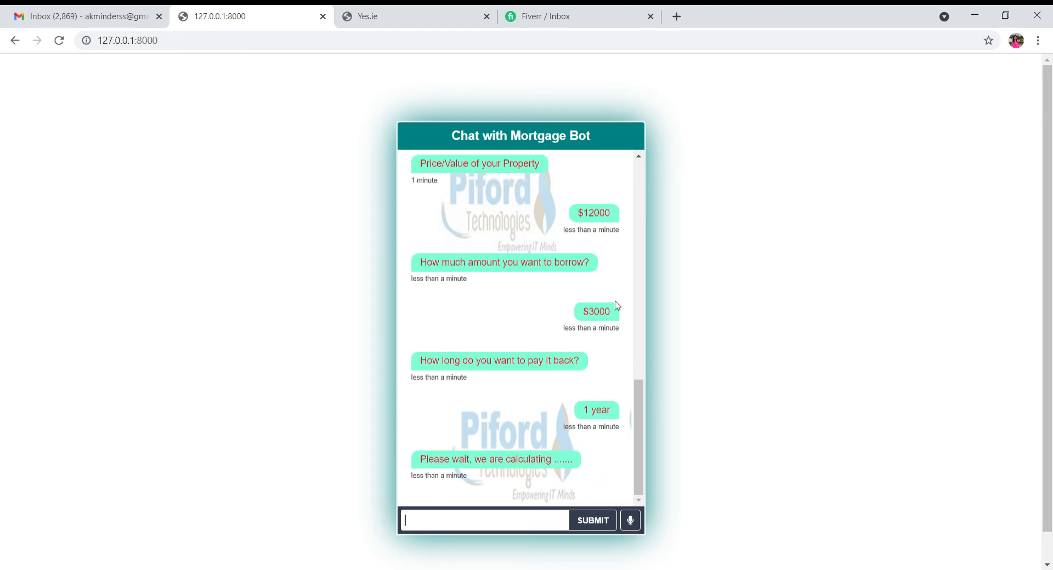
scroll(down, 3)
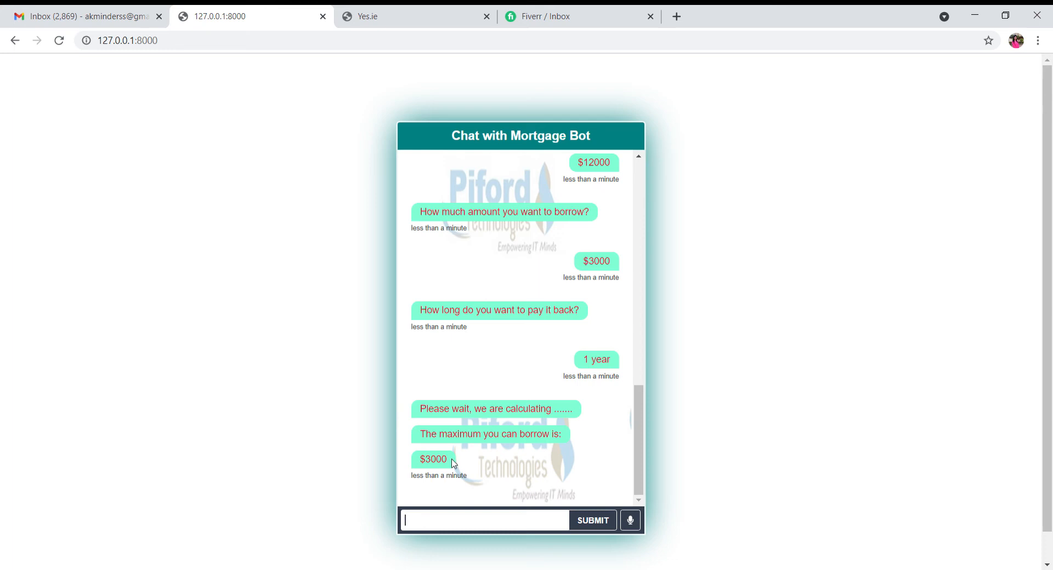
mouse_move(492, 525)
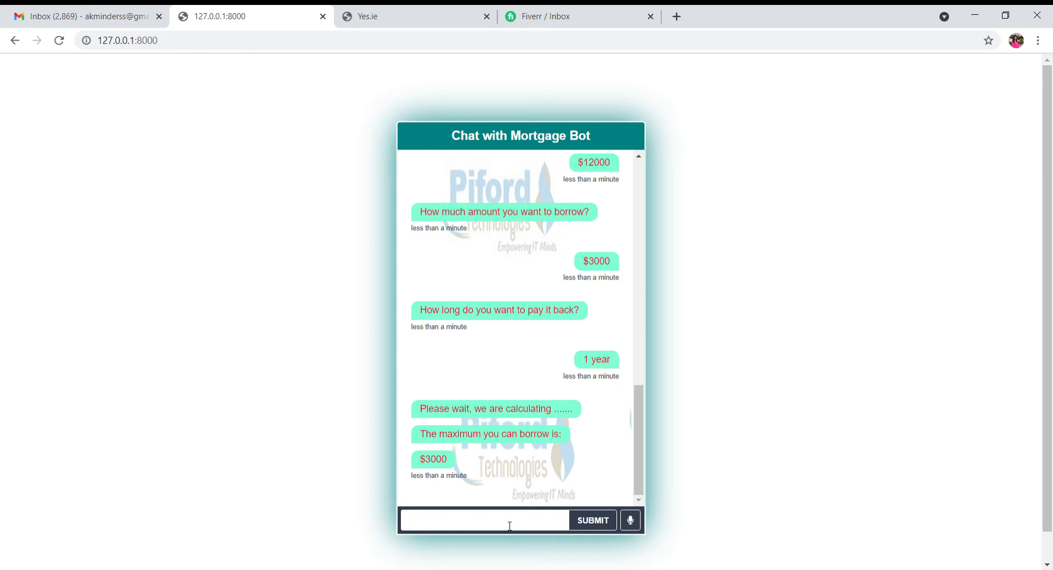
Greet with 'hi', start the enquiry, choose First Time Buyer, and answer 'No idea, Lets find out'
text(hi)
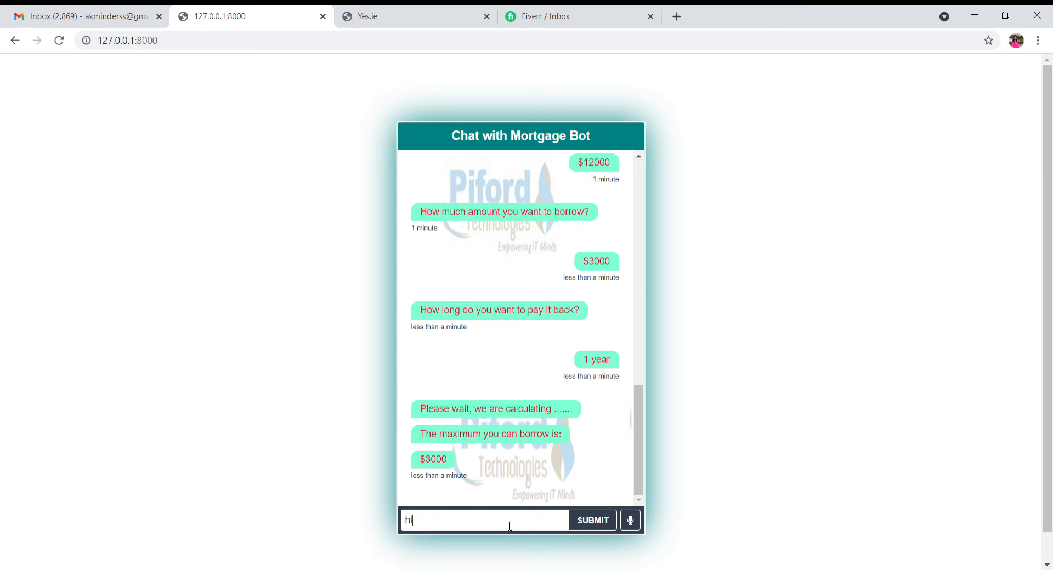
click(593, 521)
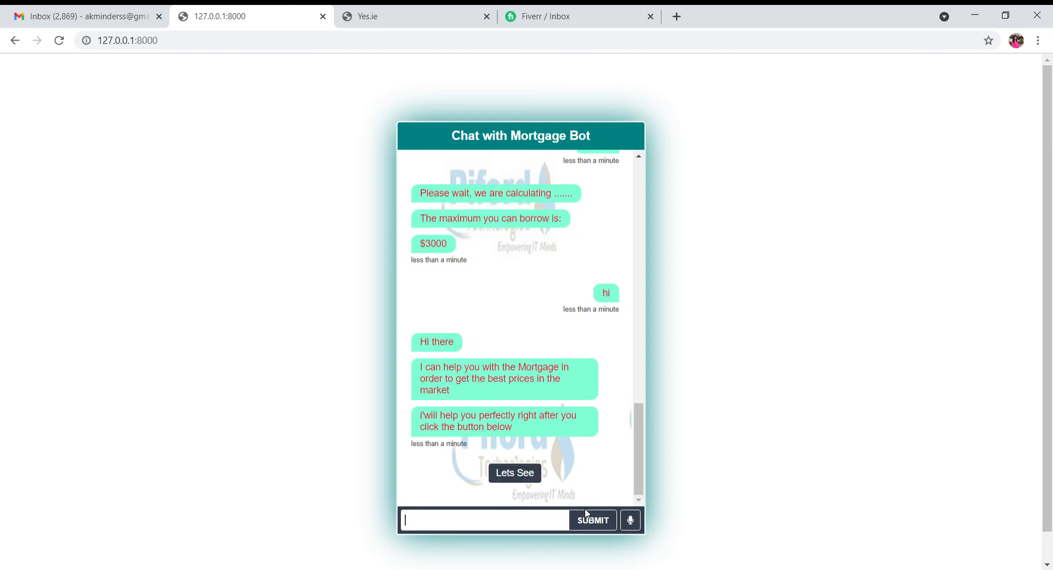
click(514, 473)
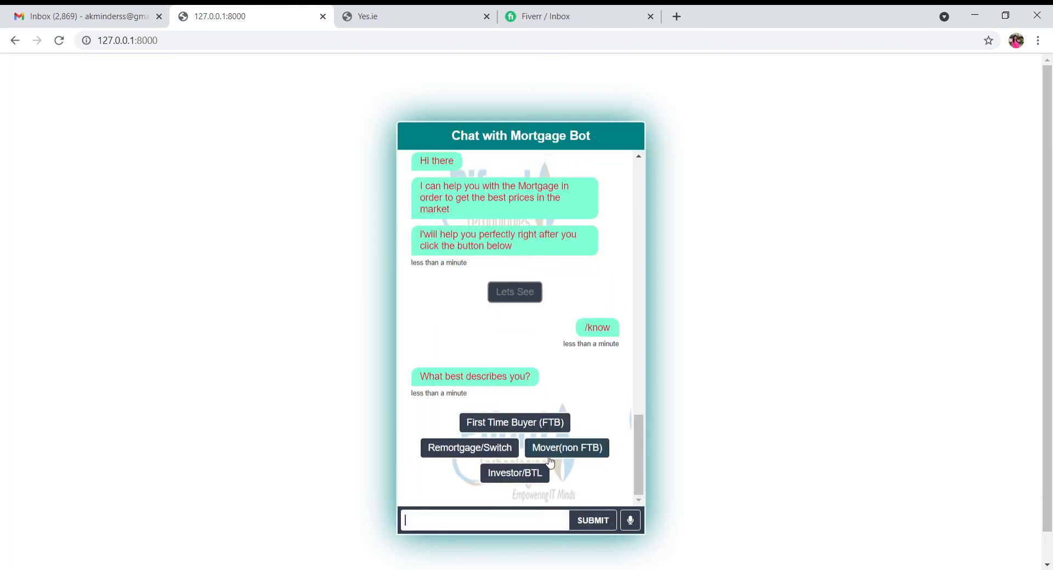
click(514, 423)
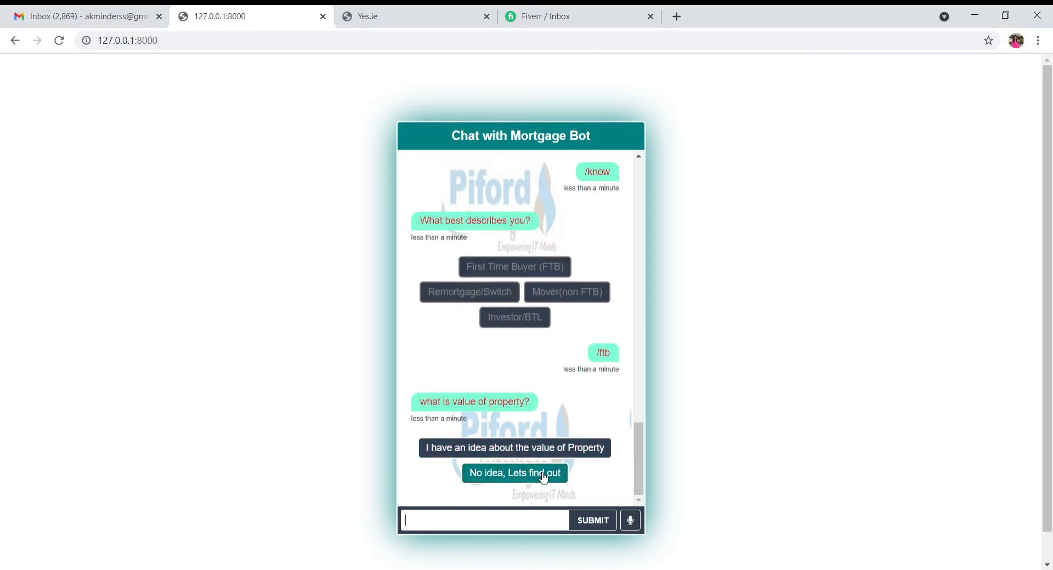
mouse_move(606, 454)
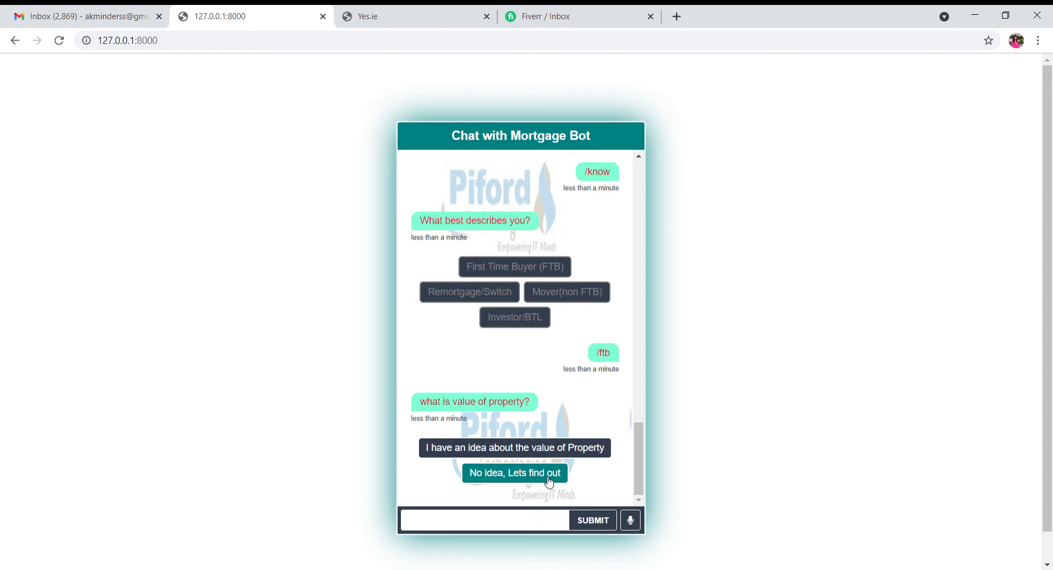
click(515, 473)
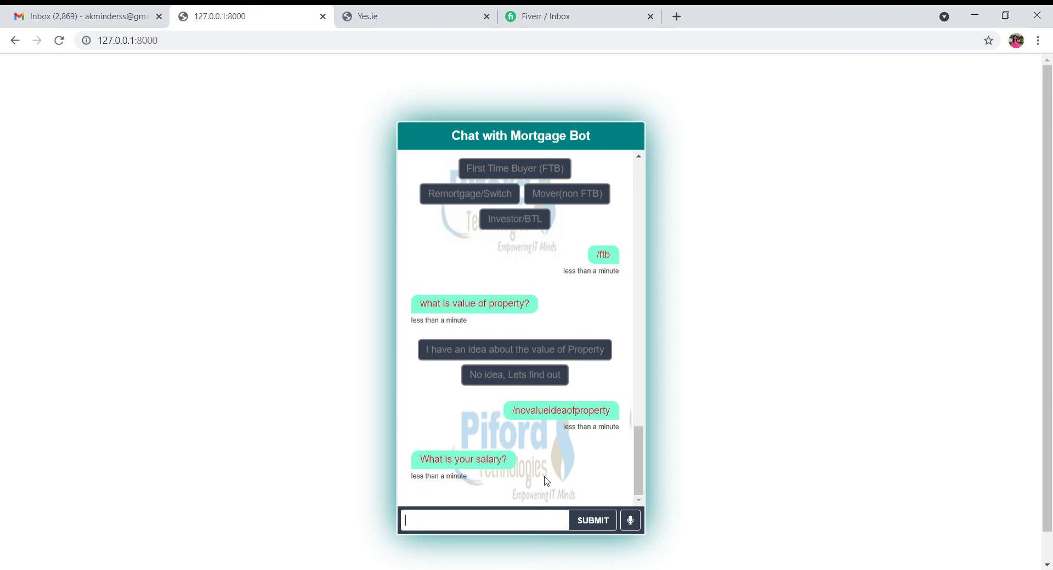
mouse_move(502, 473)
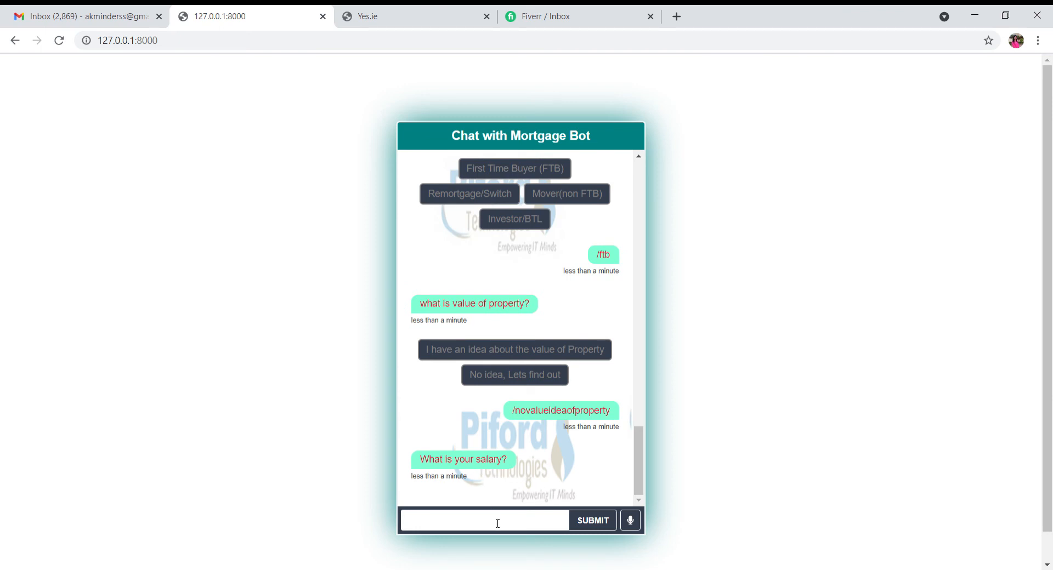
Submit a $1000 salary, confirm a joint application, and send the partner's $1500 salary
text($)
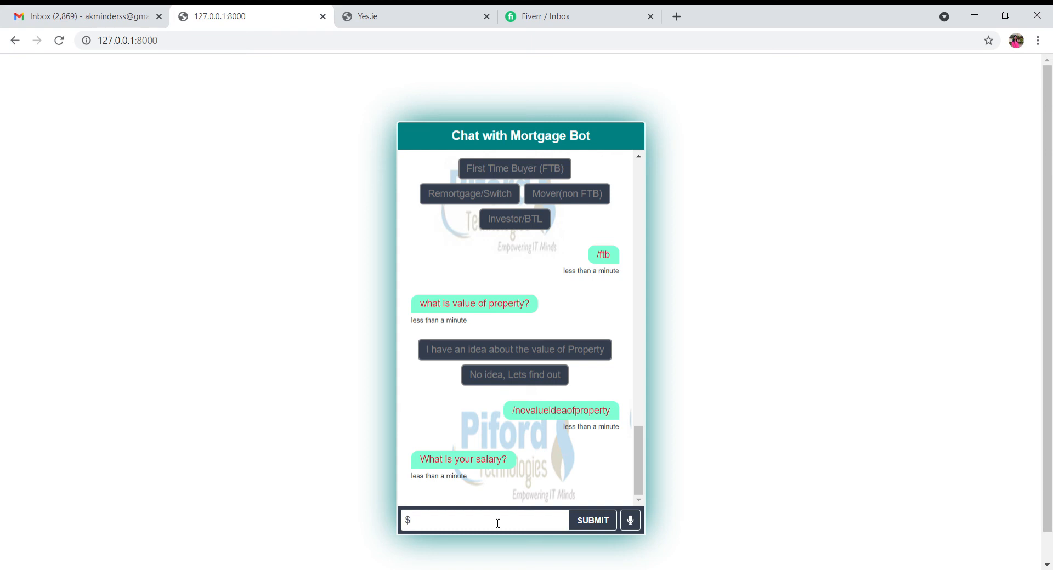
text(1000)
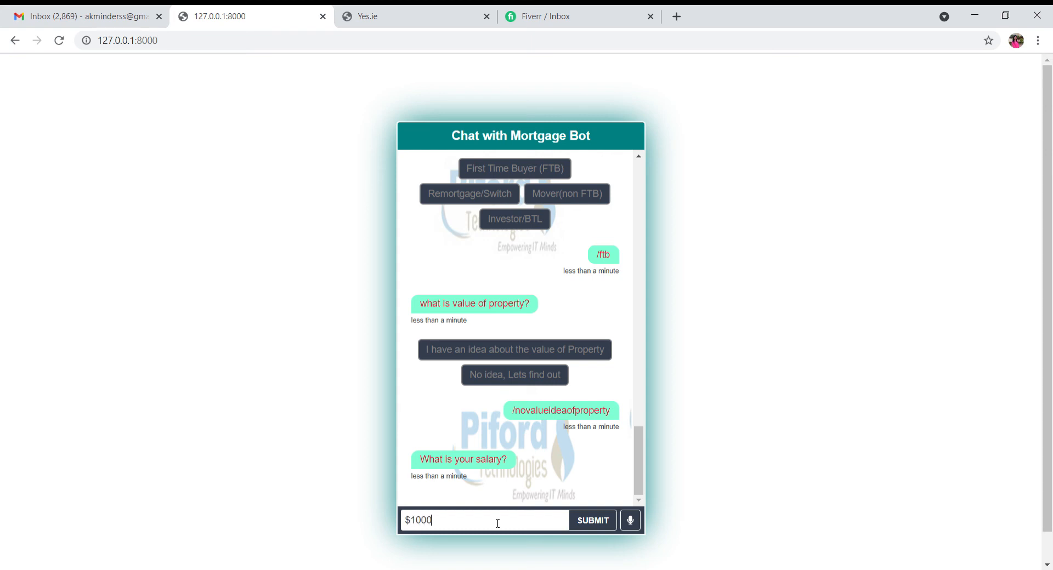
click(593, 520)
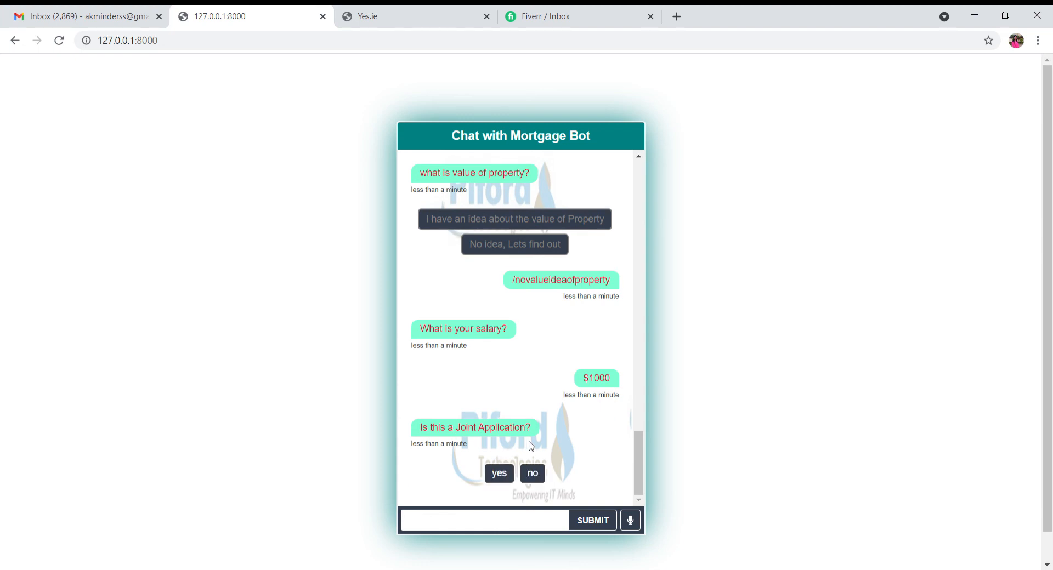
mouse_move(532, 473)
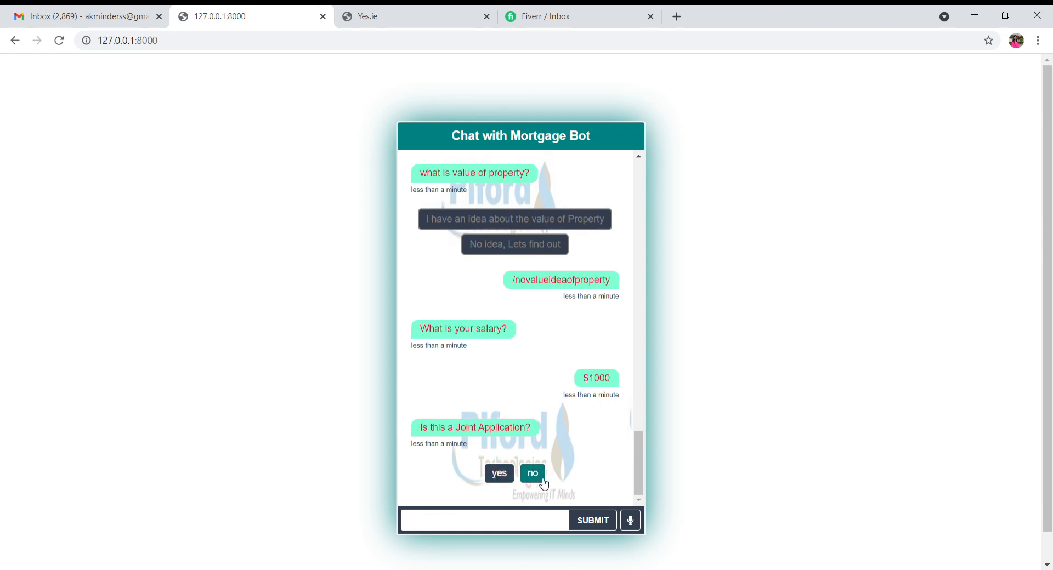
click(500, 474)
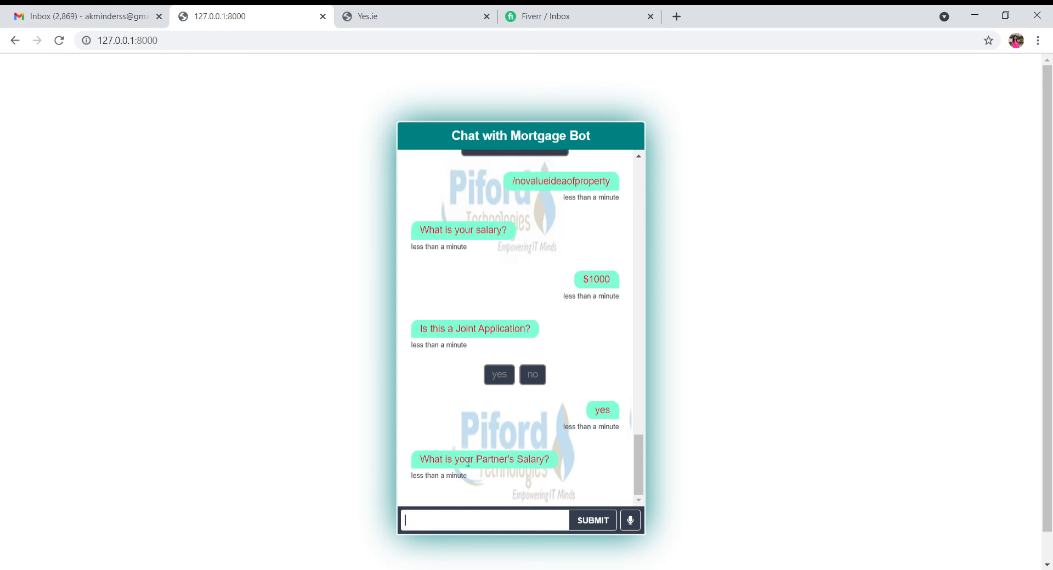
mouse_move(523, 530)
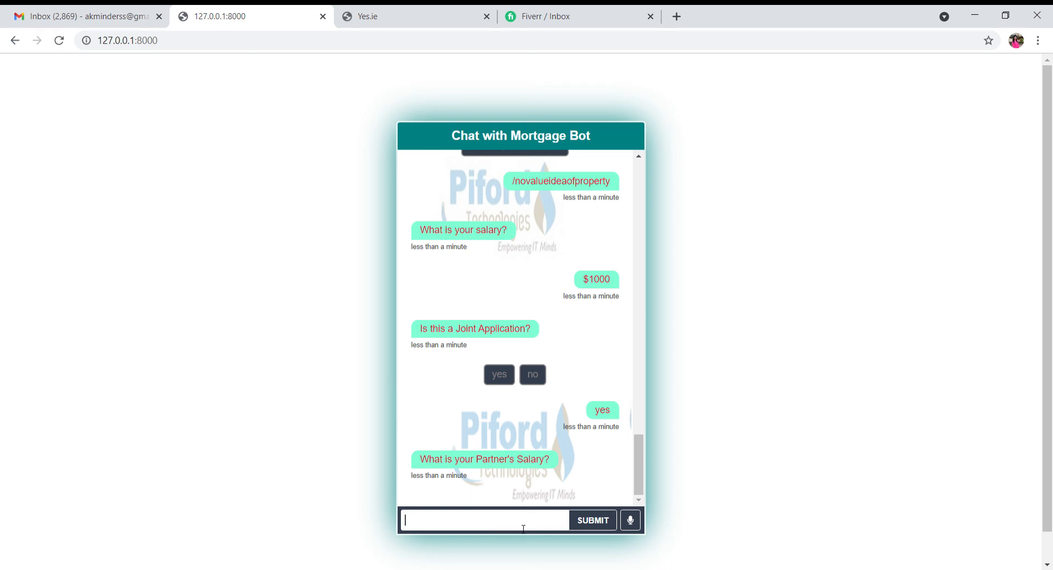
text($)
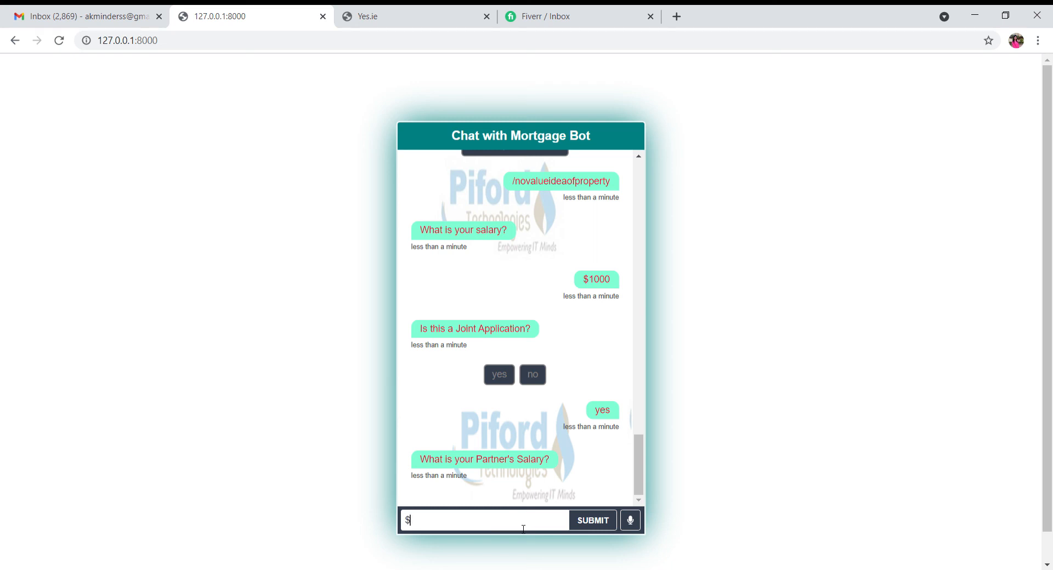
text(1500)
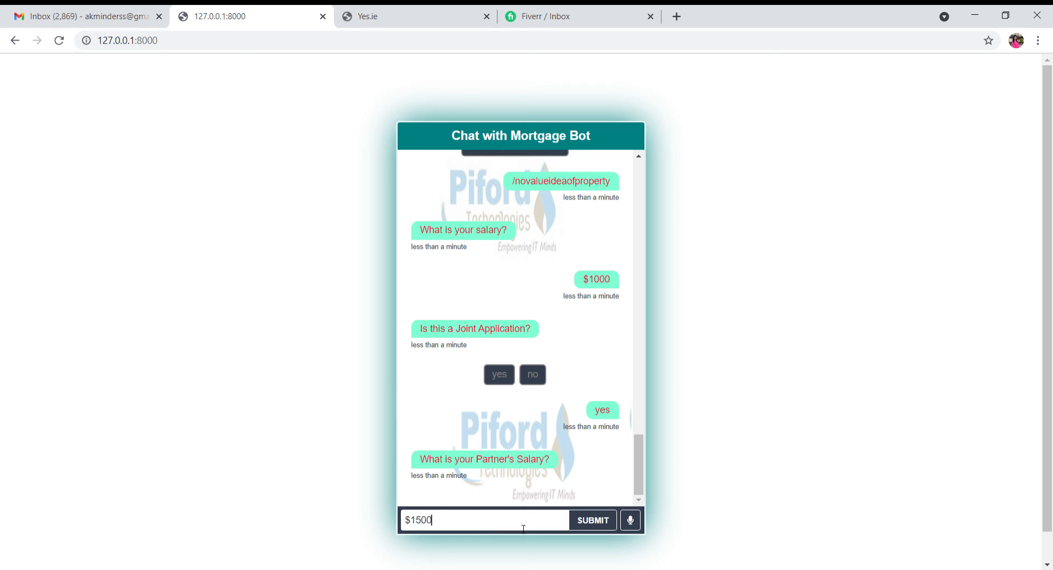
click(592, 521)
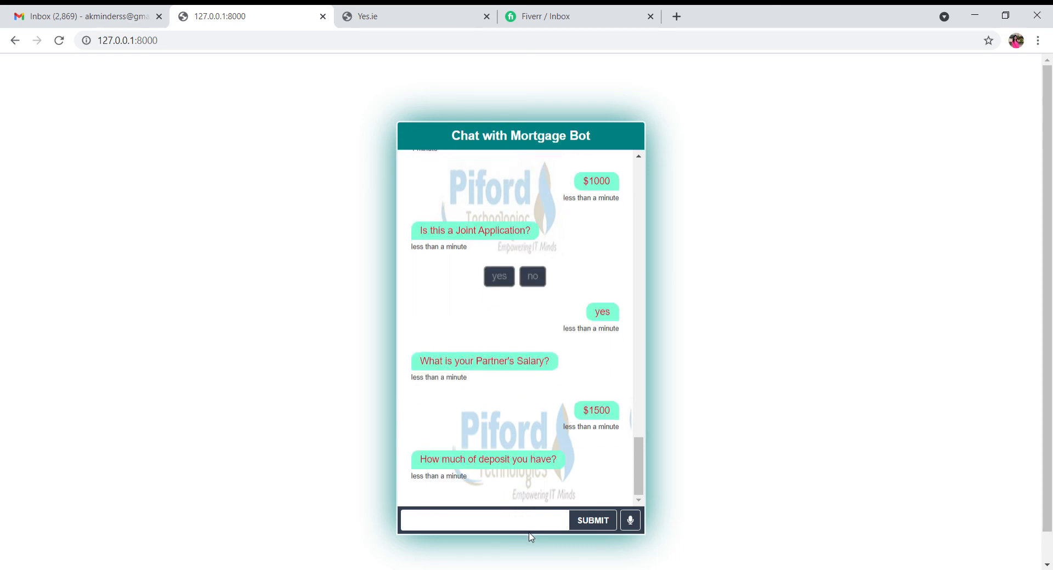
Send a $4000 deposit and $600 monthly ongoings, reaching a $6000 maximum borrowing
click(486, 521)
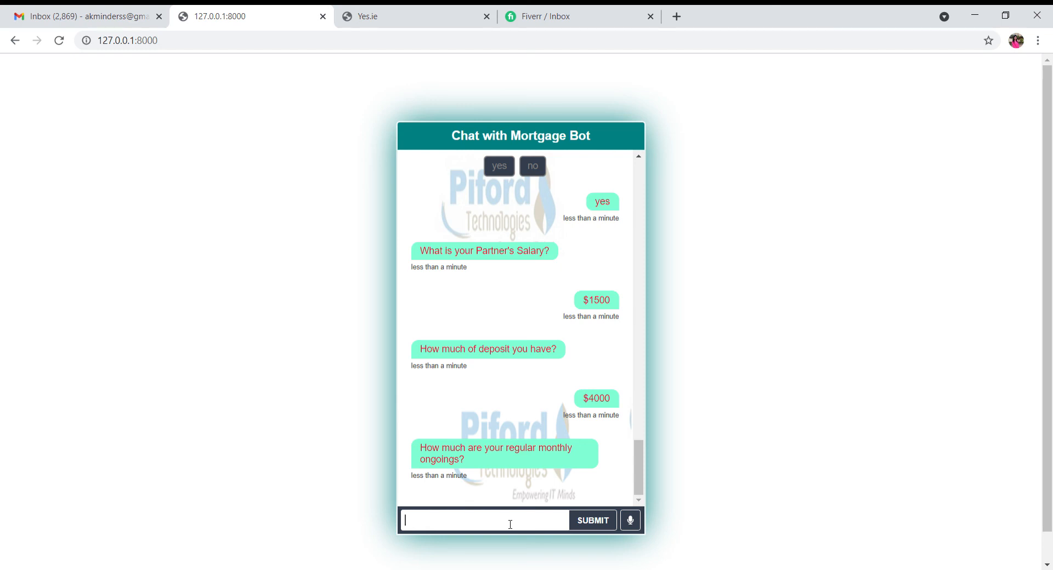
text($)
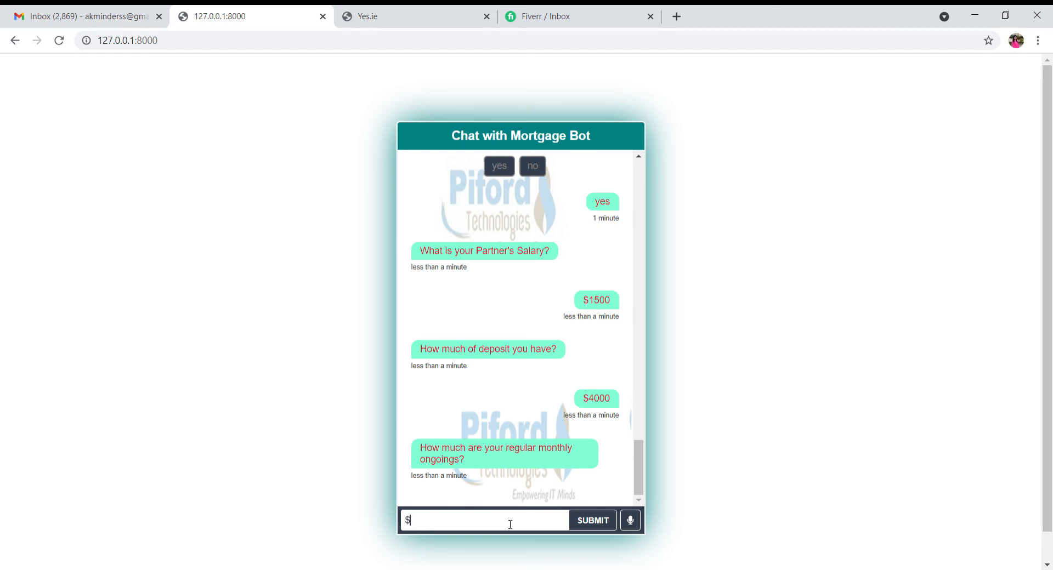
text(6000)
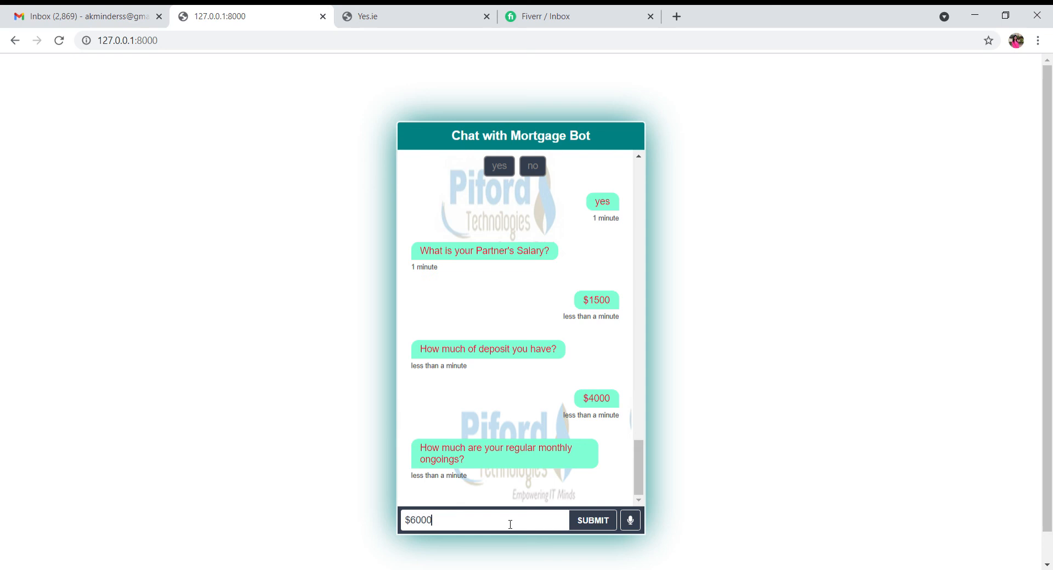
click(592, 521)
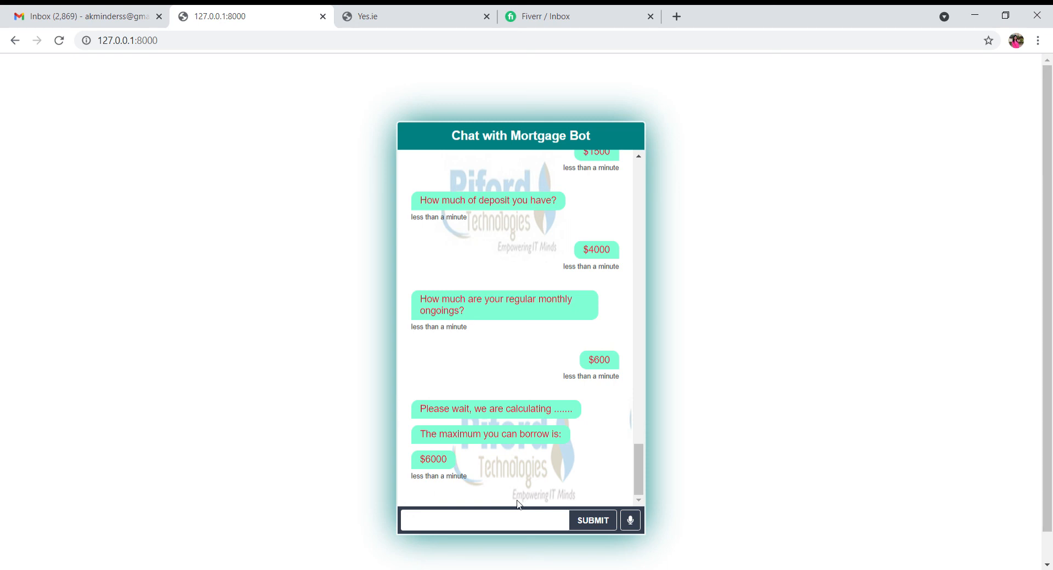
mouse_move(553, 465)
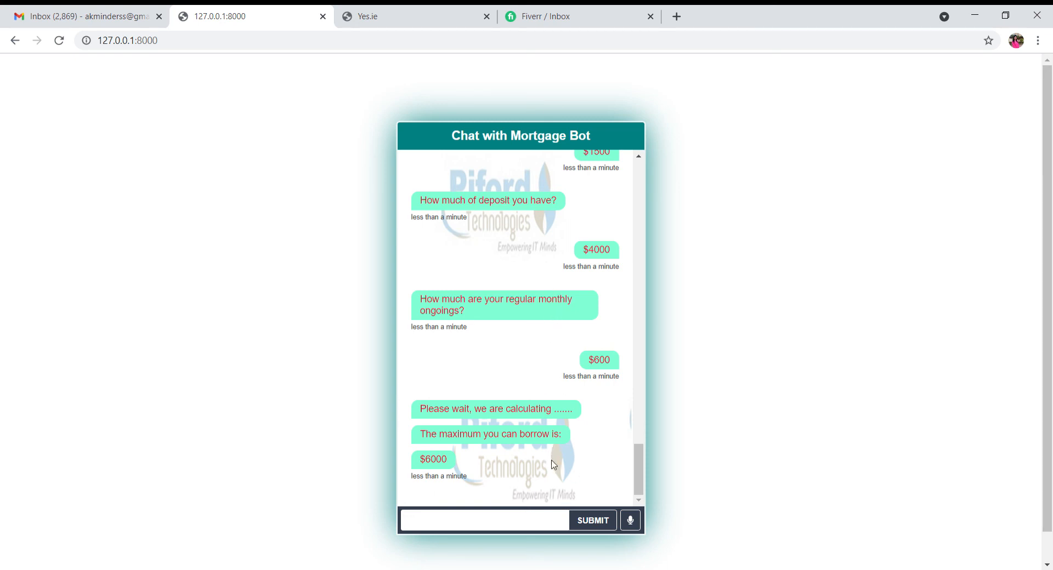
click(485, 520)
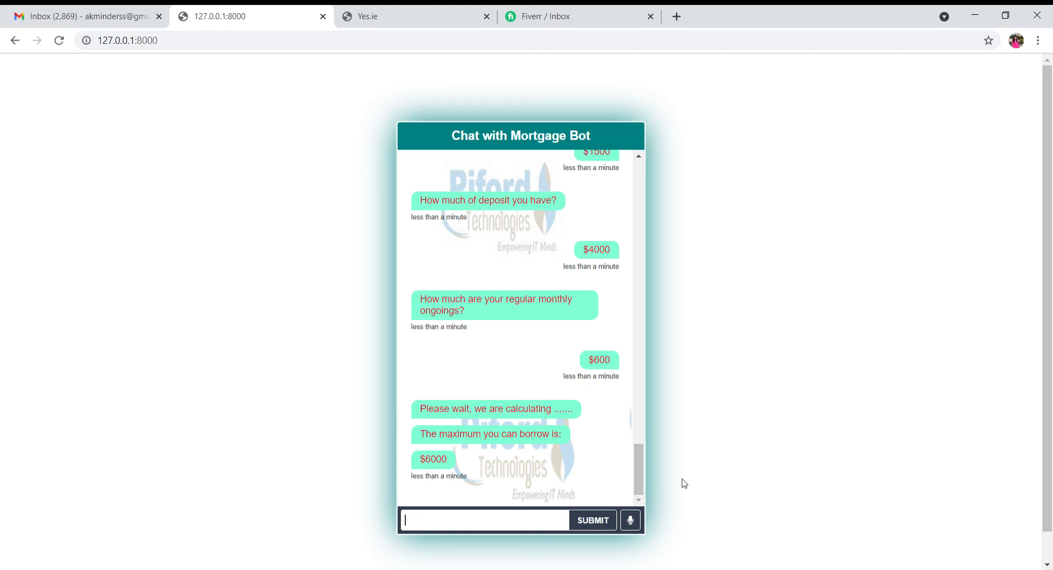